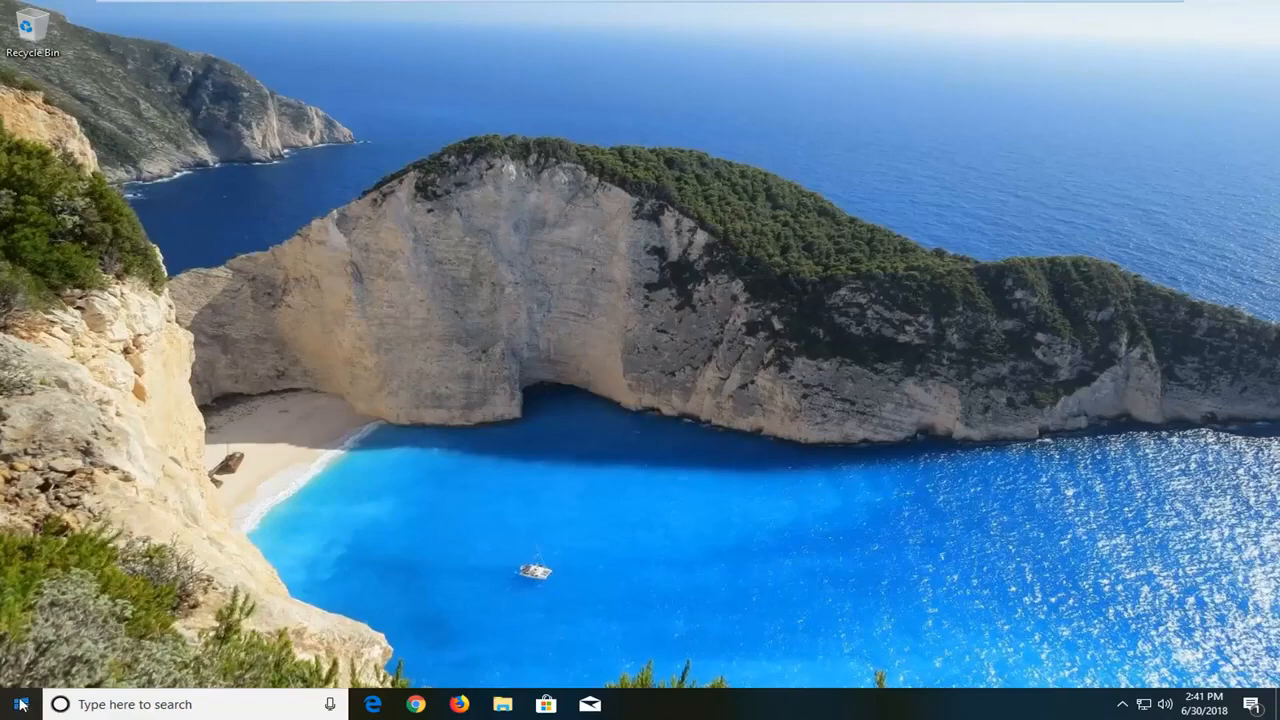
- Search the Start menu for 'regedit' to find Registry Editor
{"action": "left_click", "coordinate": [18, 704]}
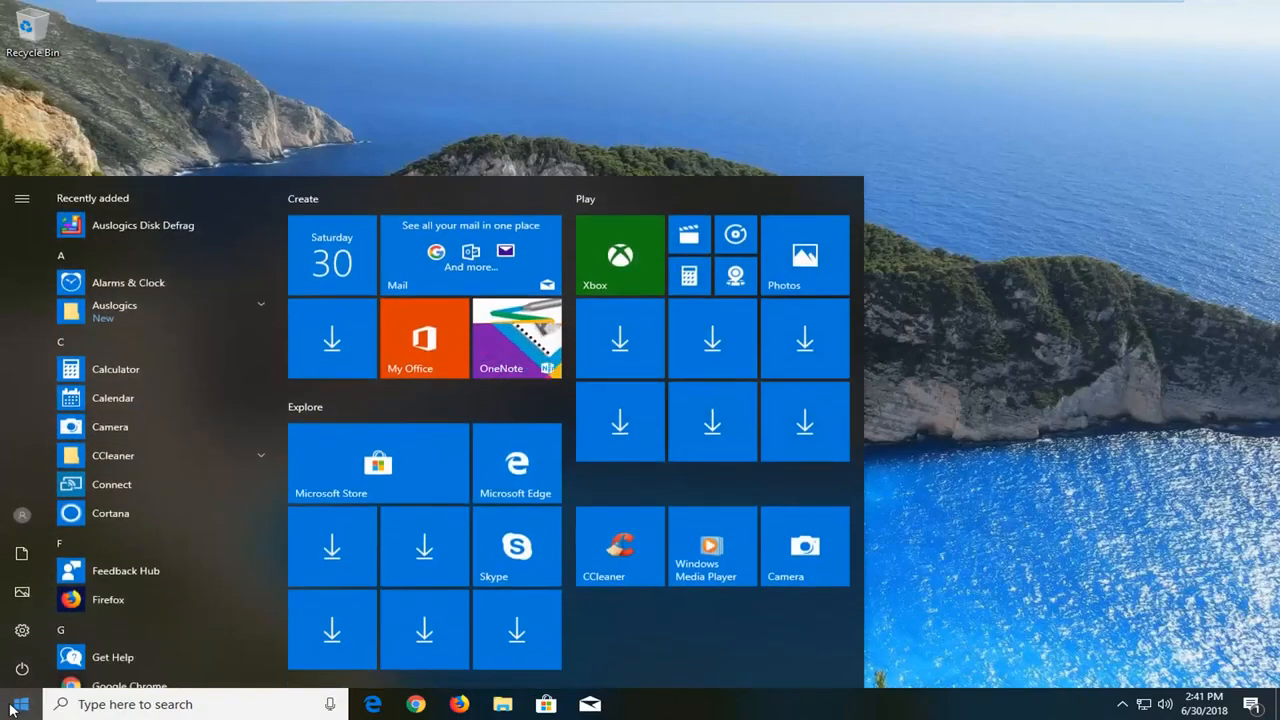
{"action": "type", "text": "regedit"}
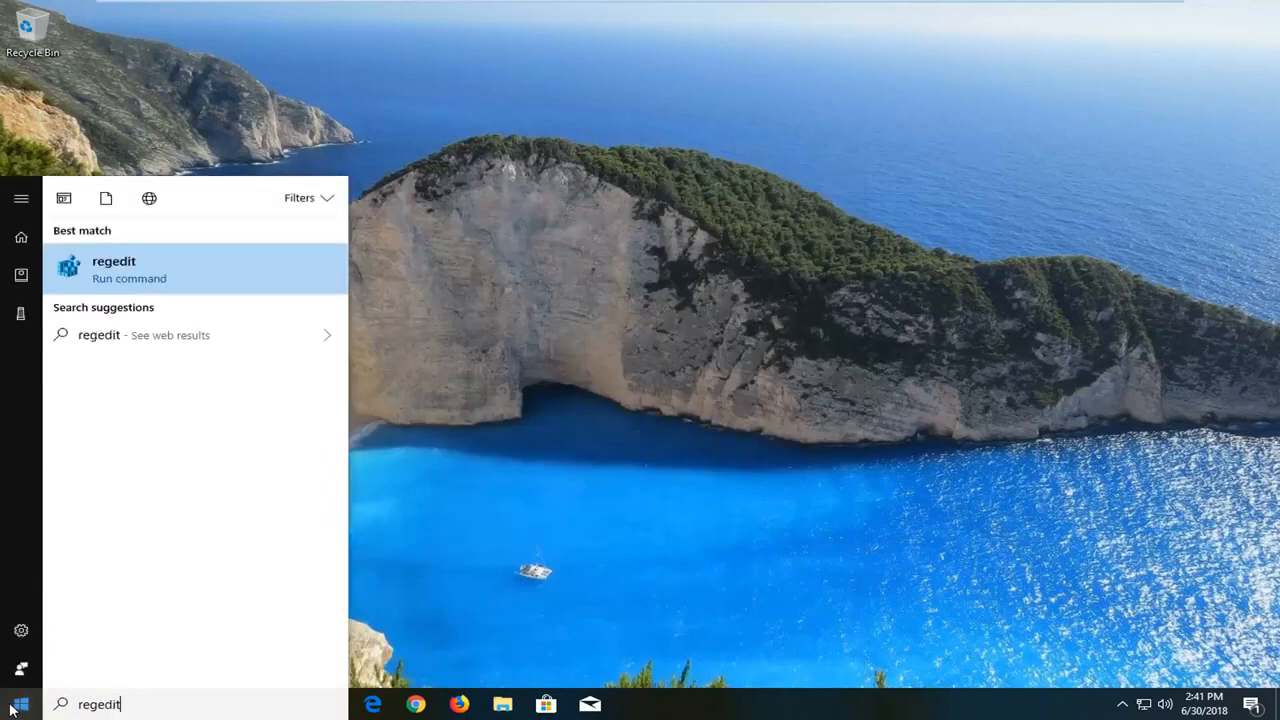
{"action": "mouse_move", "coordinate": [52, 663]}
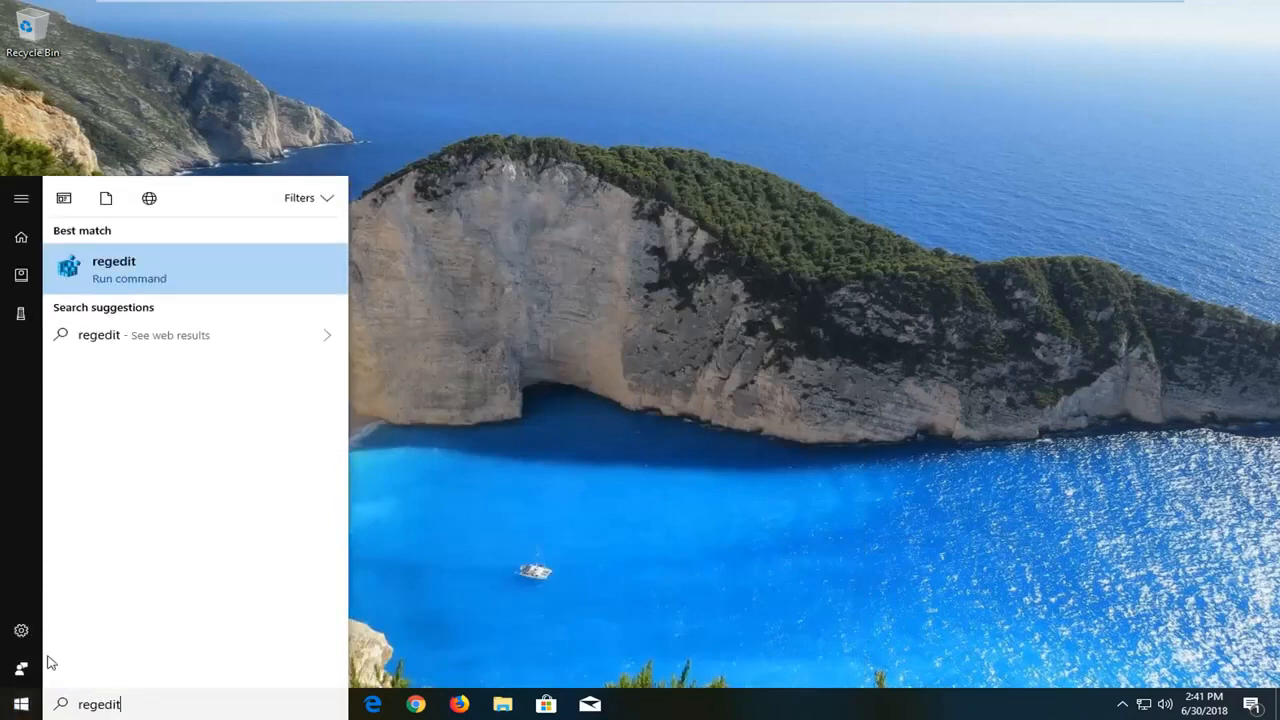
{"action": "mouse_move", "coordinate": [158, 274]}
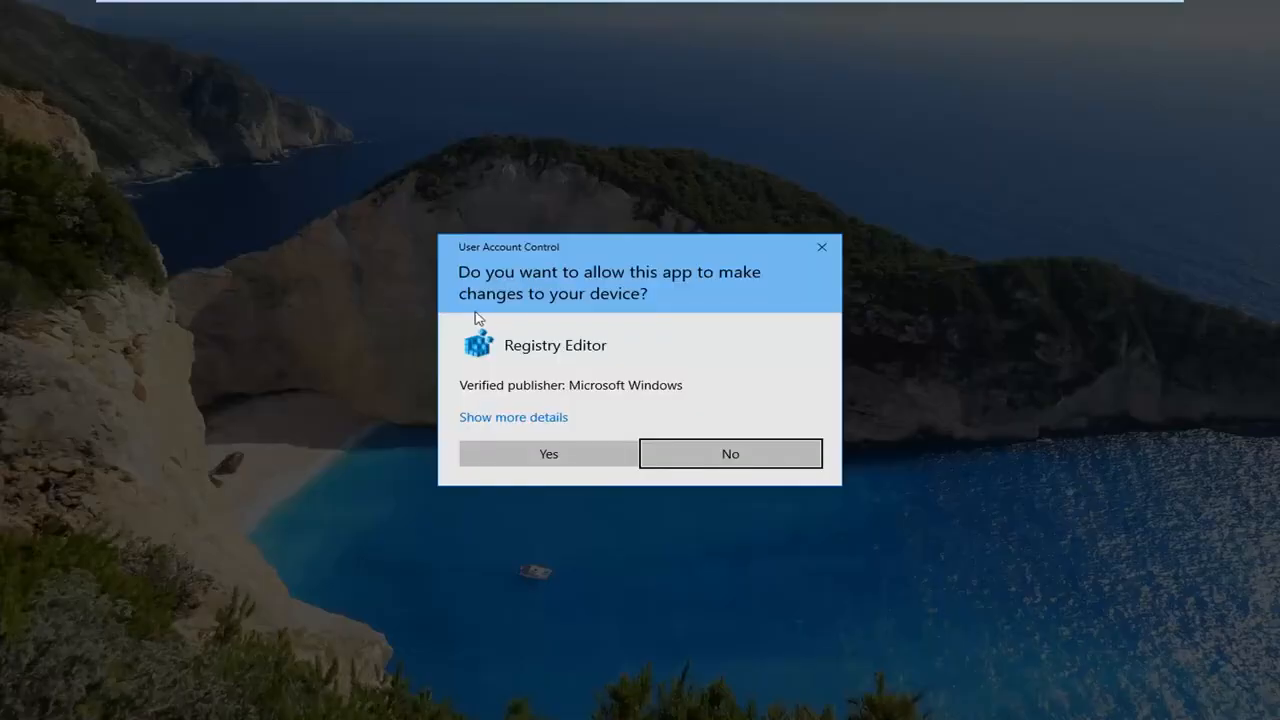
- Approve the permission prompt and select the Computer root of the key tree
{"action": "left_click", "coordinate": [548, 453]}
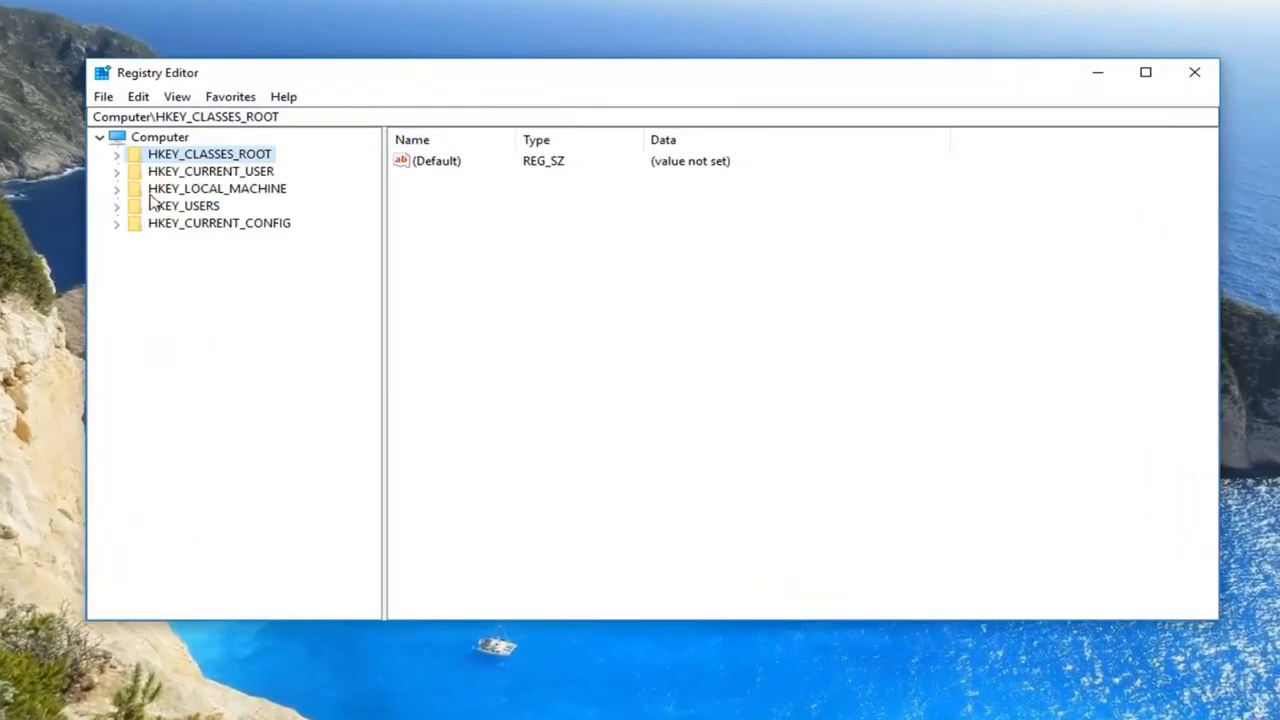
{"action": "left_click", "coordinate": [160, 137]}
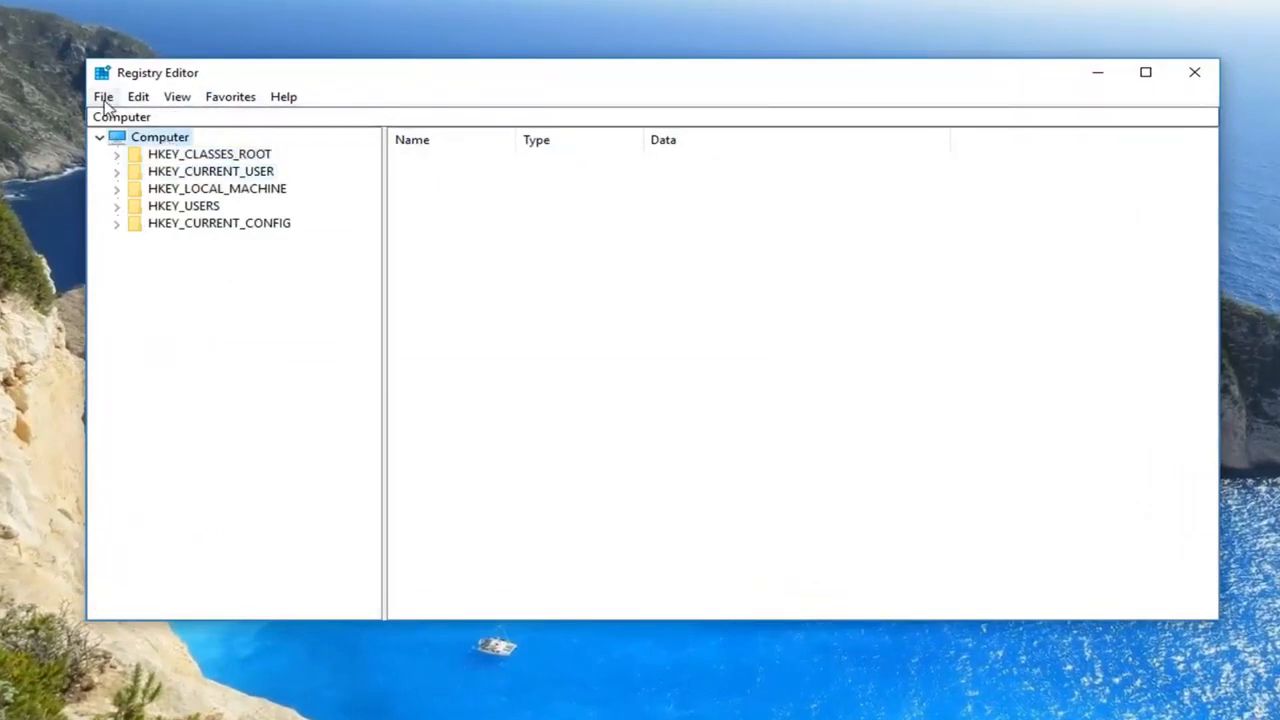
- Export the full registry to the Desktop as 'backup 6.30.18'
{"action": "left_click", "coordinate": [103, 96]}
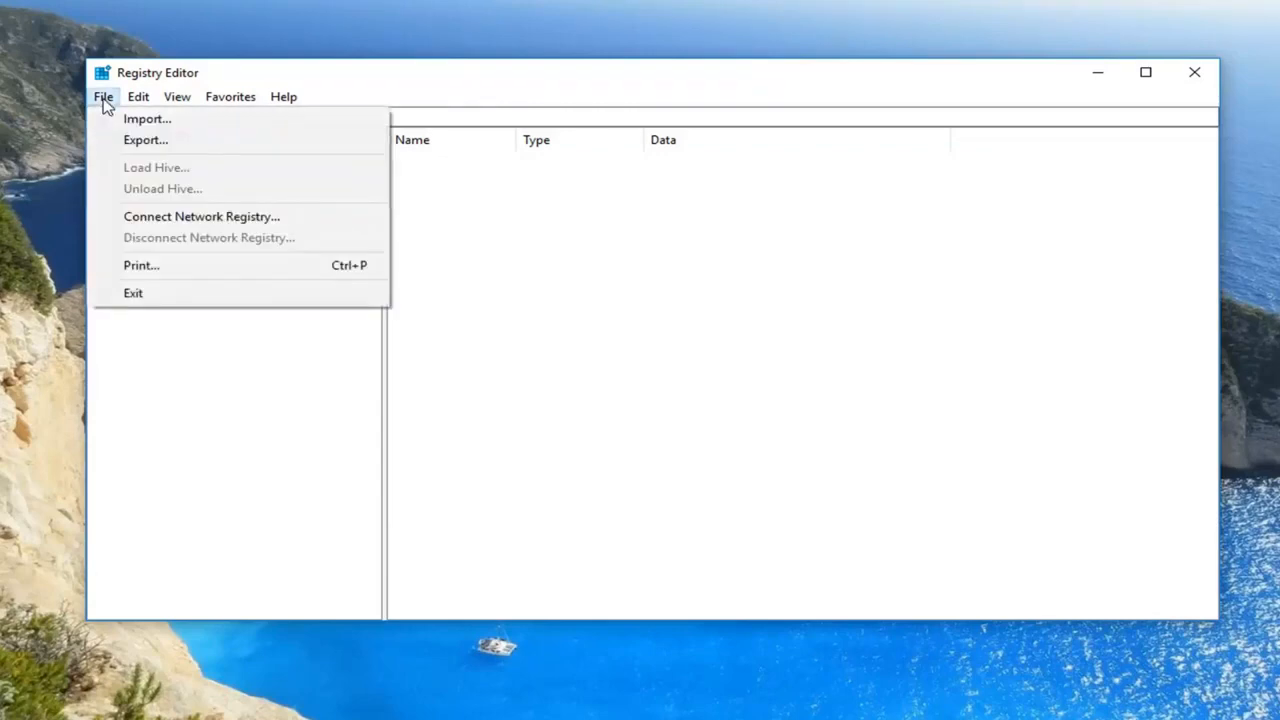
{"action": "left_click", "coordinate": [145, 139]}
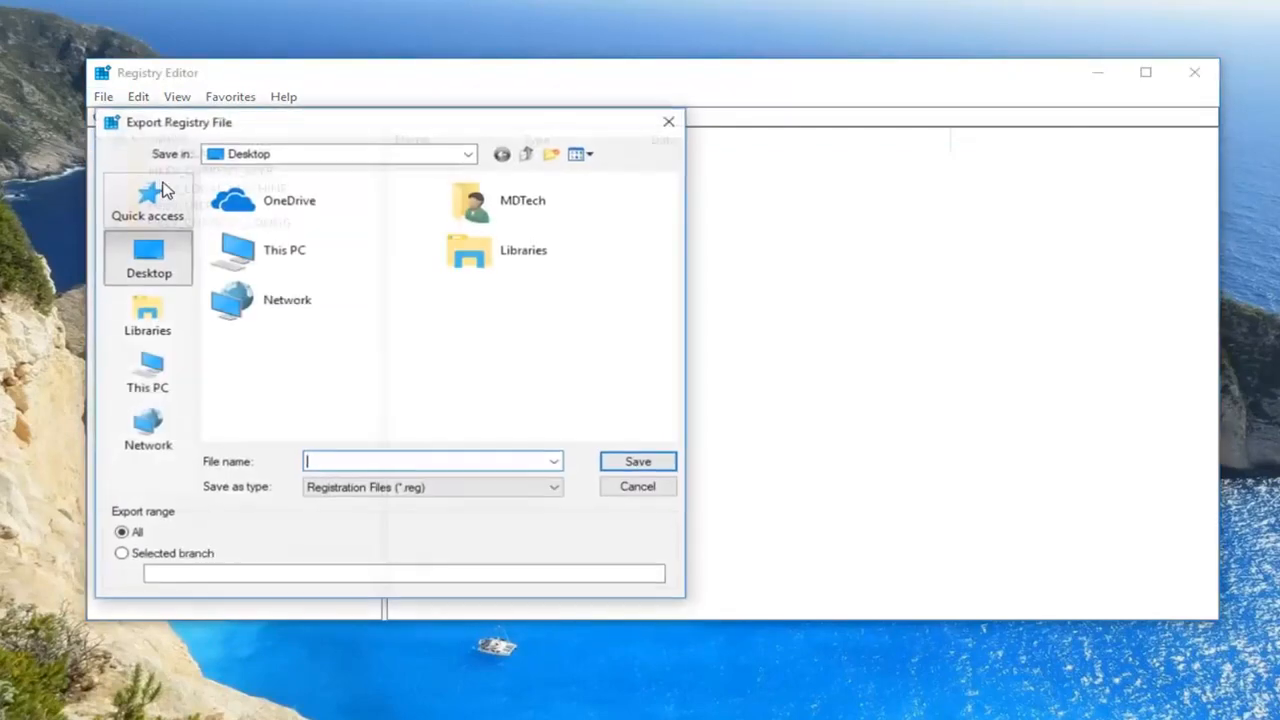
{"action": "type", "text": "b"}
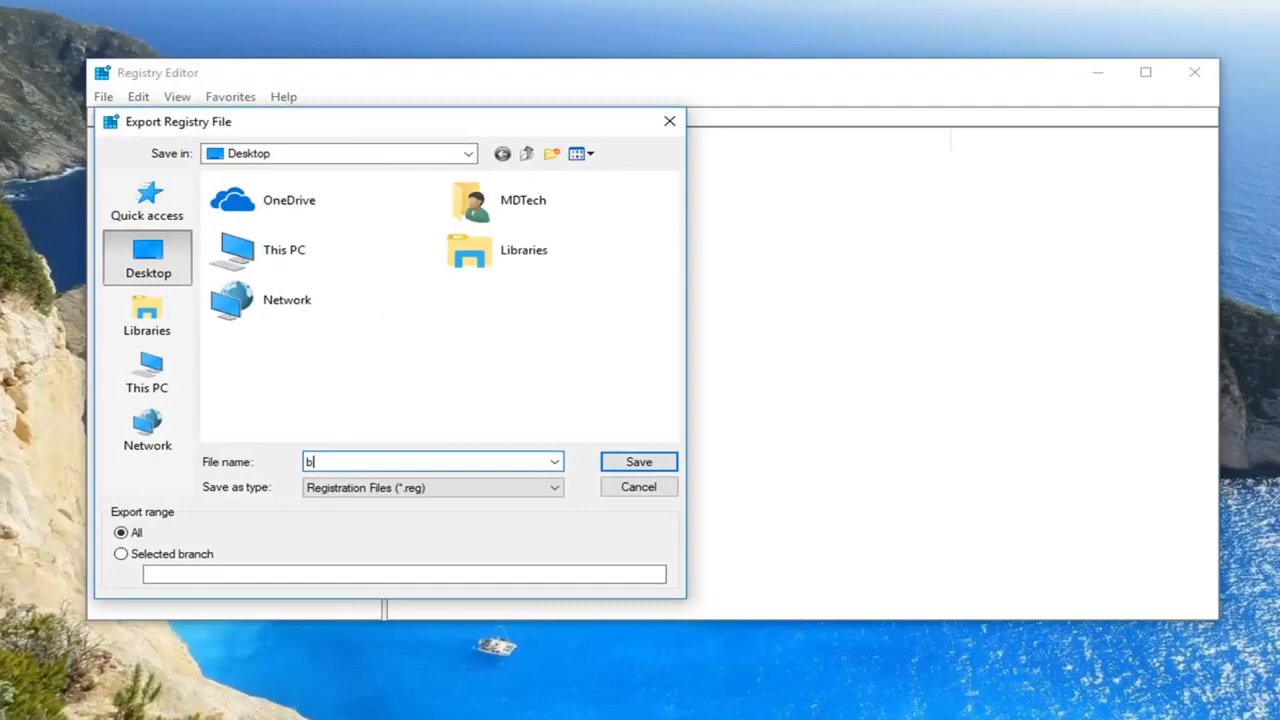
{"action": "type", "text": "ackup"}
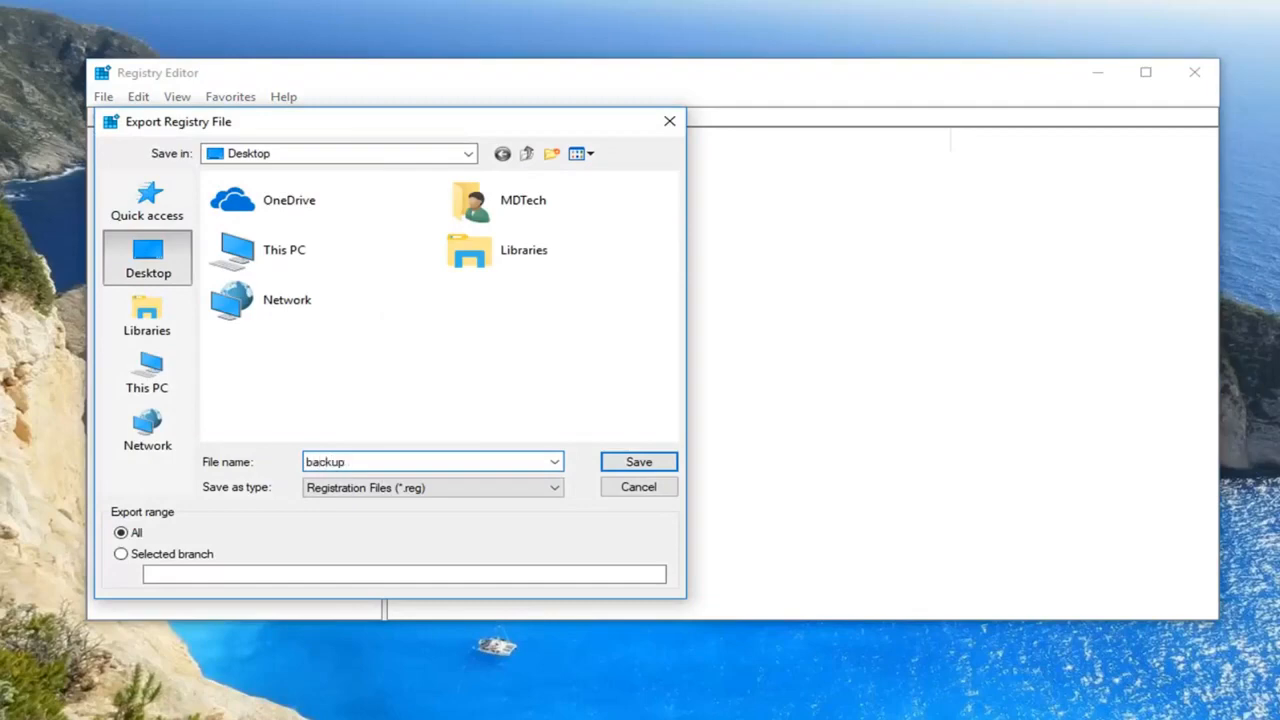
{"action": "type", "text": "6.30.18"}
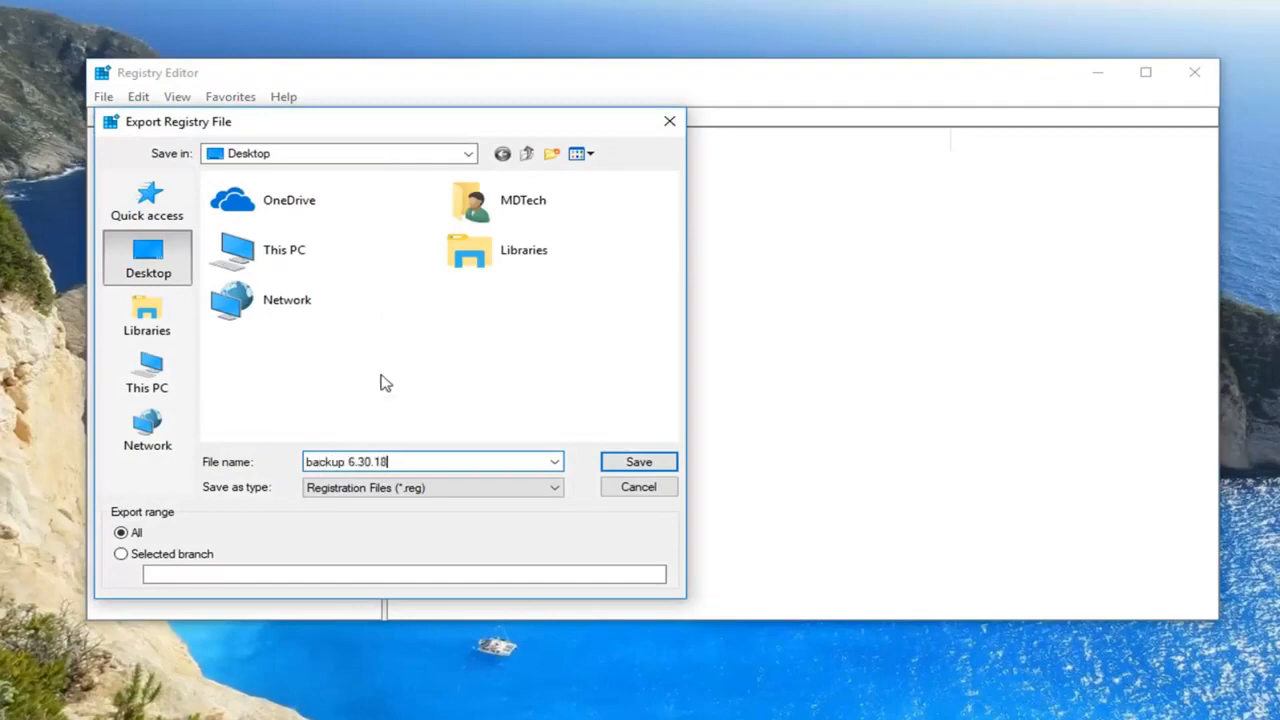
{"action": "left_click", "coordinate": [638, 461]}
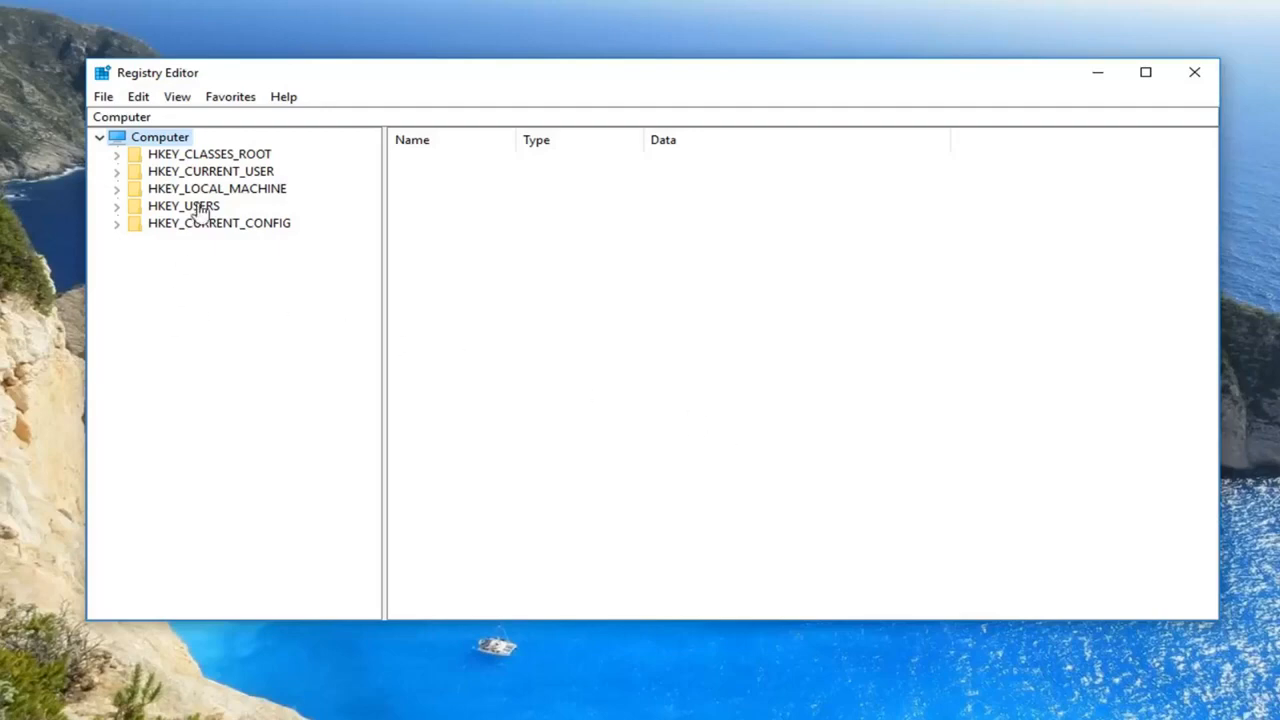
- Expand HKEY_LOCAL_MACHINE and SOFTWARE to reveal their subkeys
{"action": "left_click", "coordinate": [216, 188]}
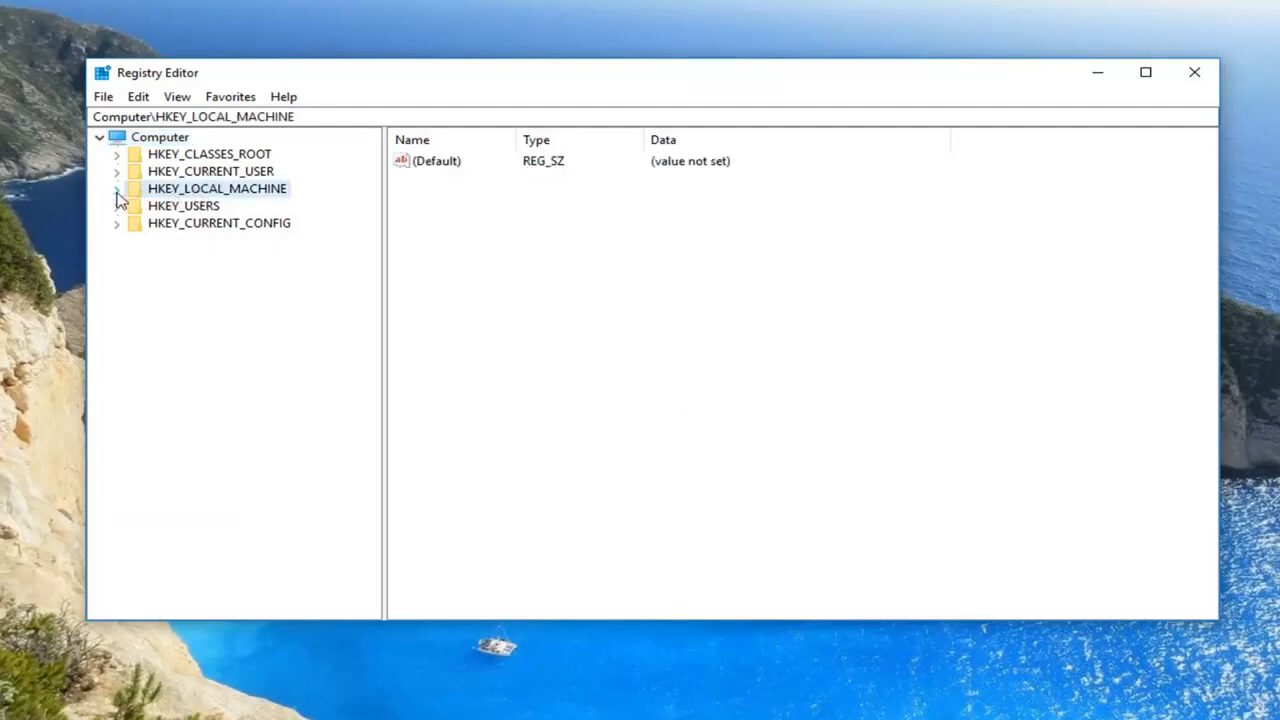
{"action": "left_click", "coordinate": [117, 188]}
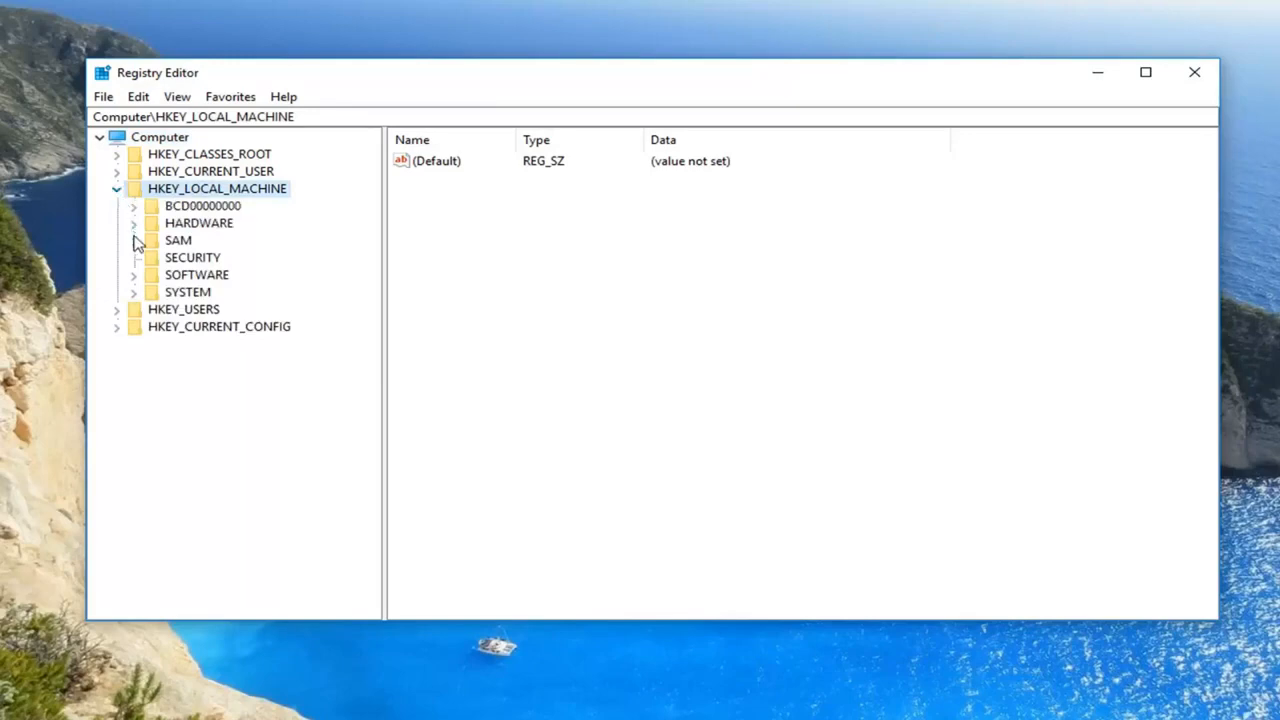
{"action": "left_click", "coordinate": [133, 274]}
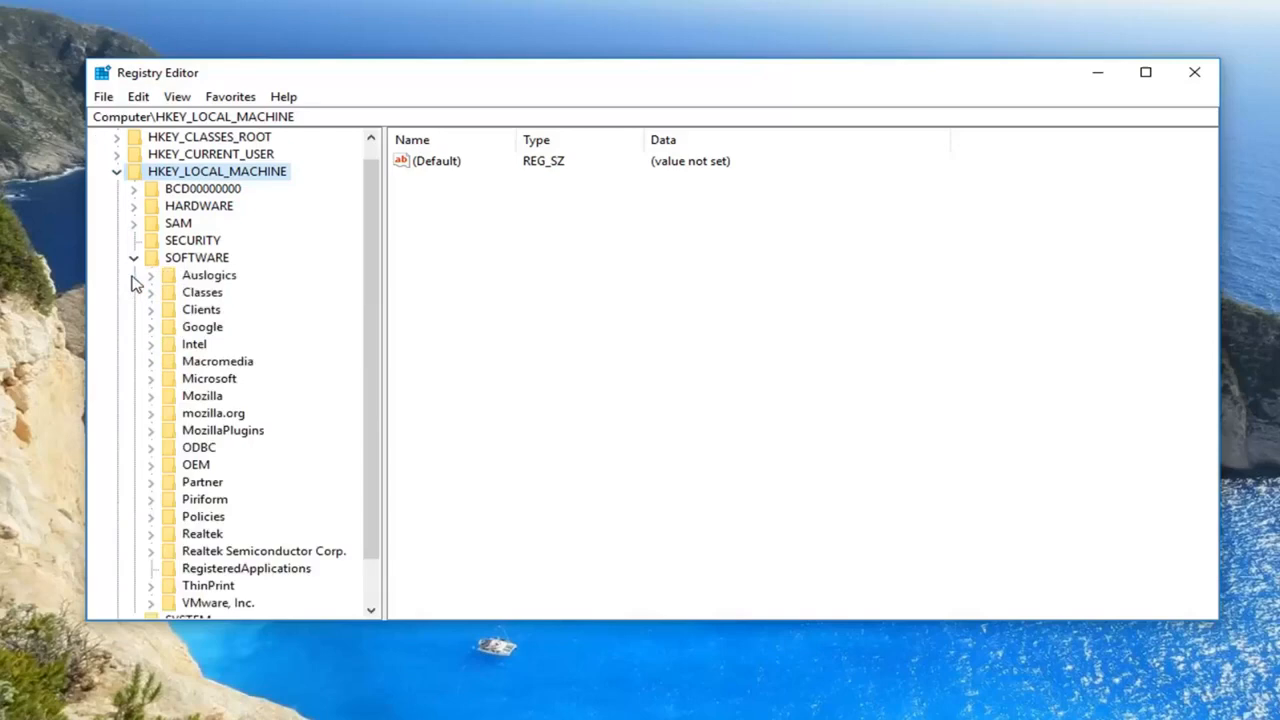
{"action": "mouse_move", "coordinate": [163, 401]}
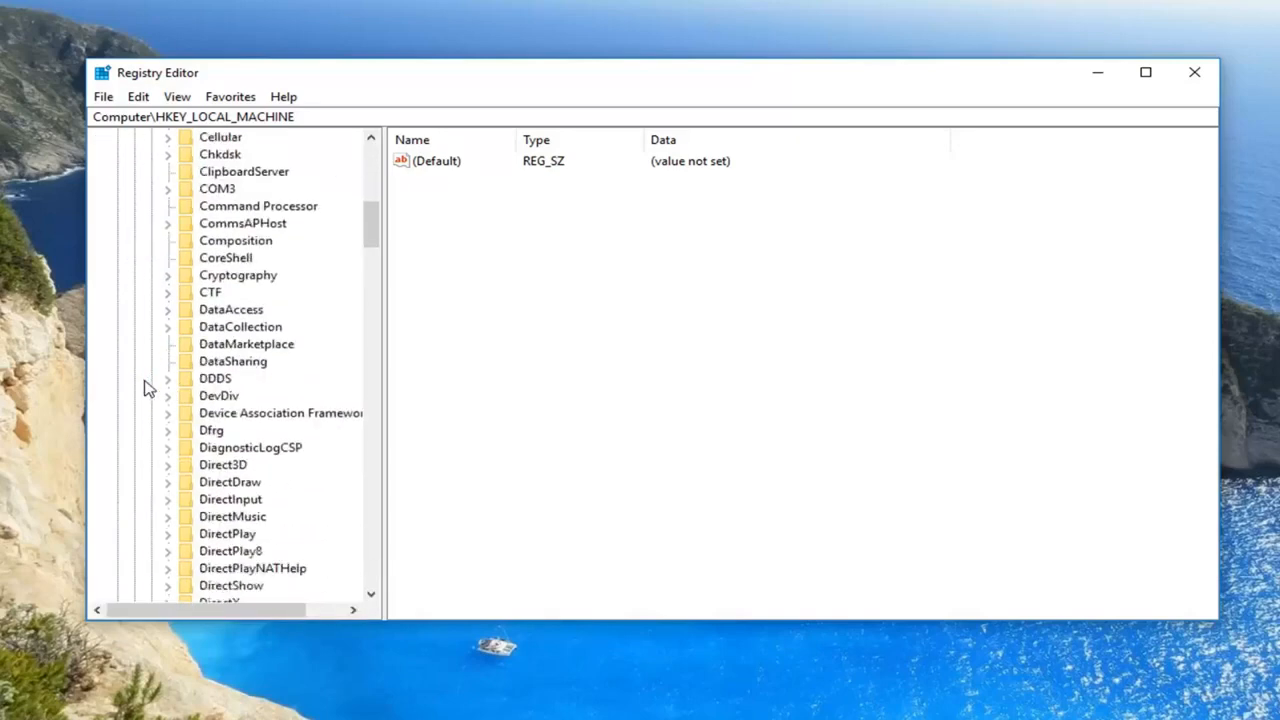
{"action": "scroll", "scroll_direction": "down", "scroll_amount": 3}
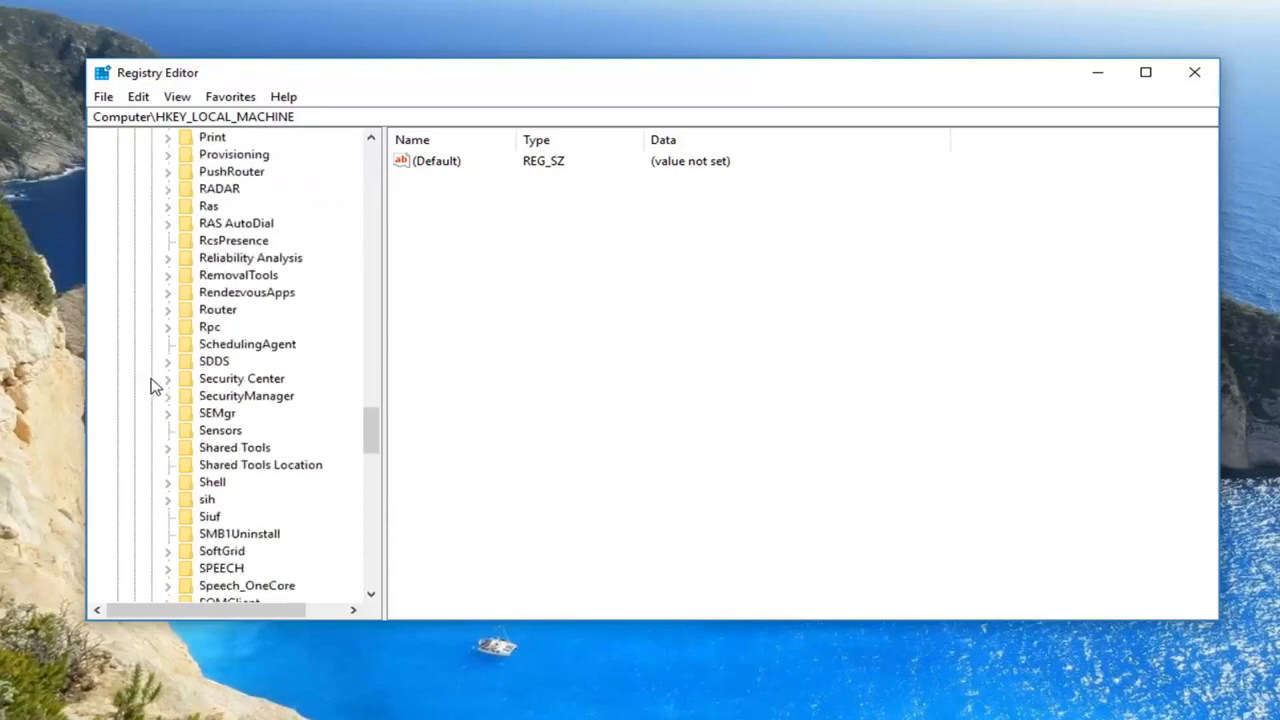
{"action": "scroll", "scroll_direction": "down", "scroll_amount": 3}
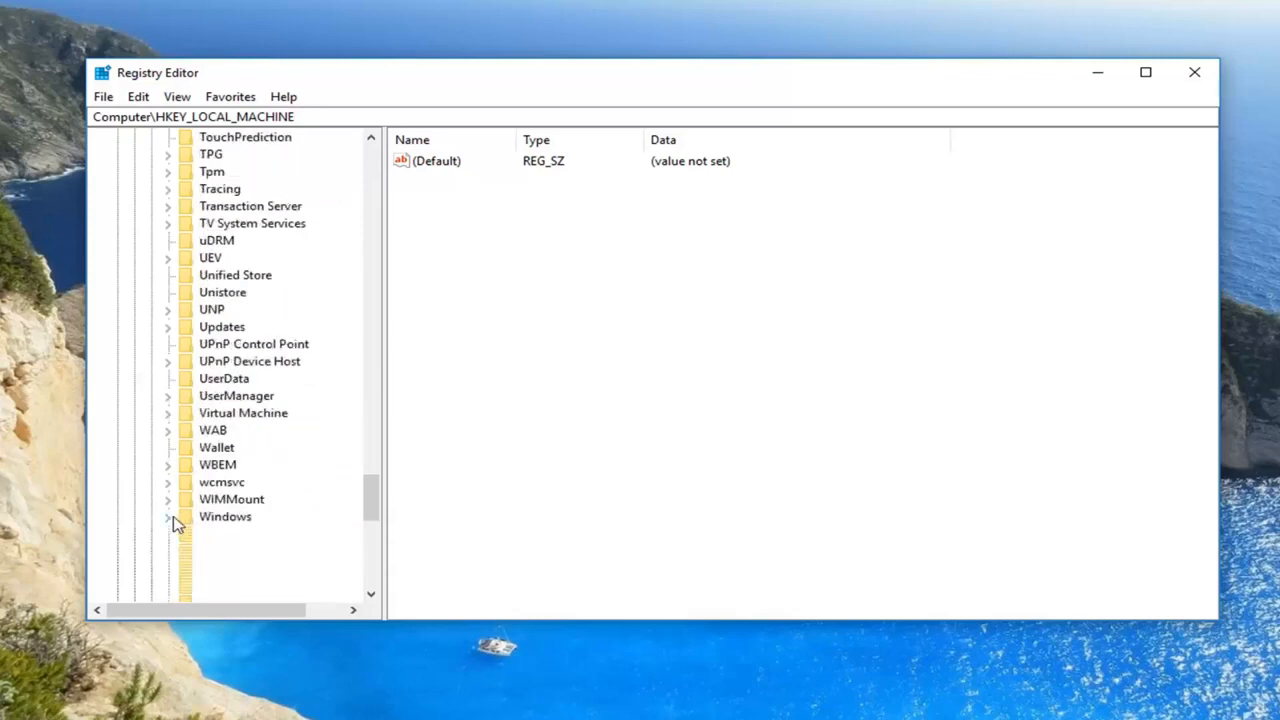
- Expand Windows, widen the tree pane, and select CurrentVersion\Explorer
{"action": "left_click", "coordinate": [168, 516]}
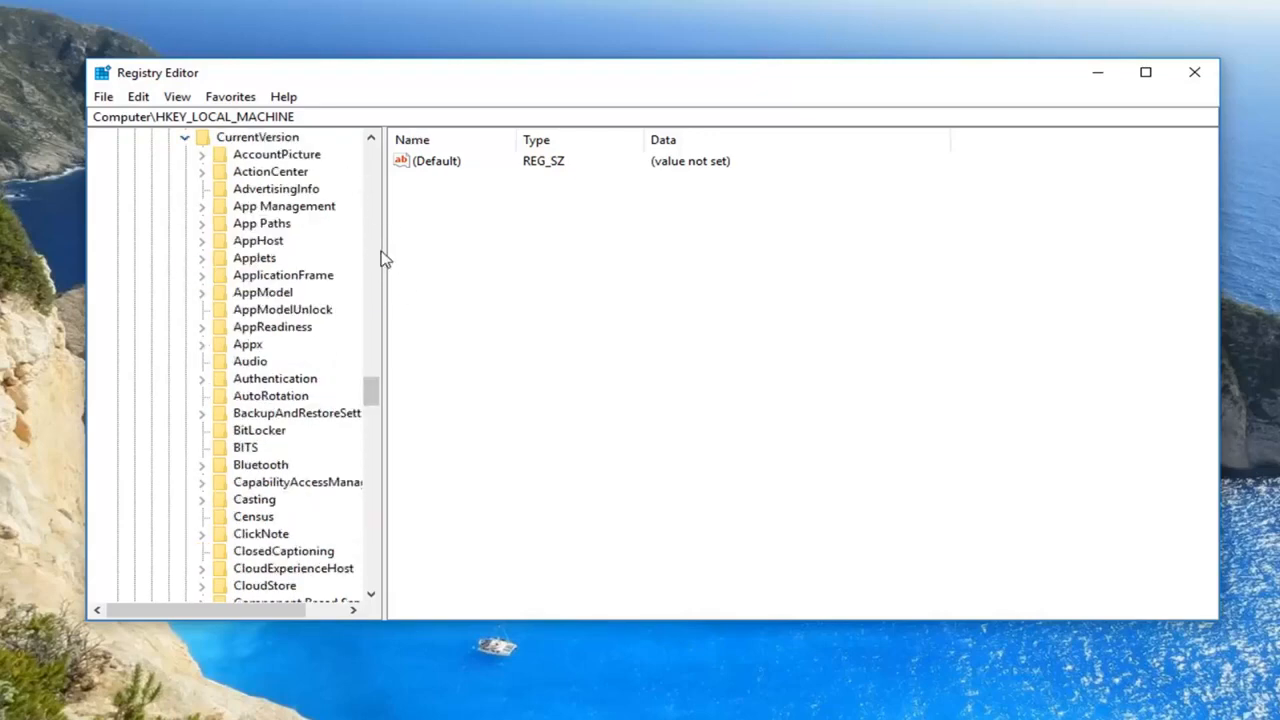
{"action": "left_click_drag", "start_coordinate": [380, 255], "coordinate": [485, 255]}
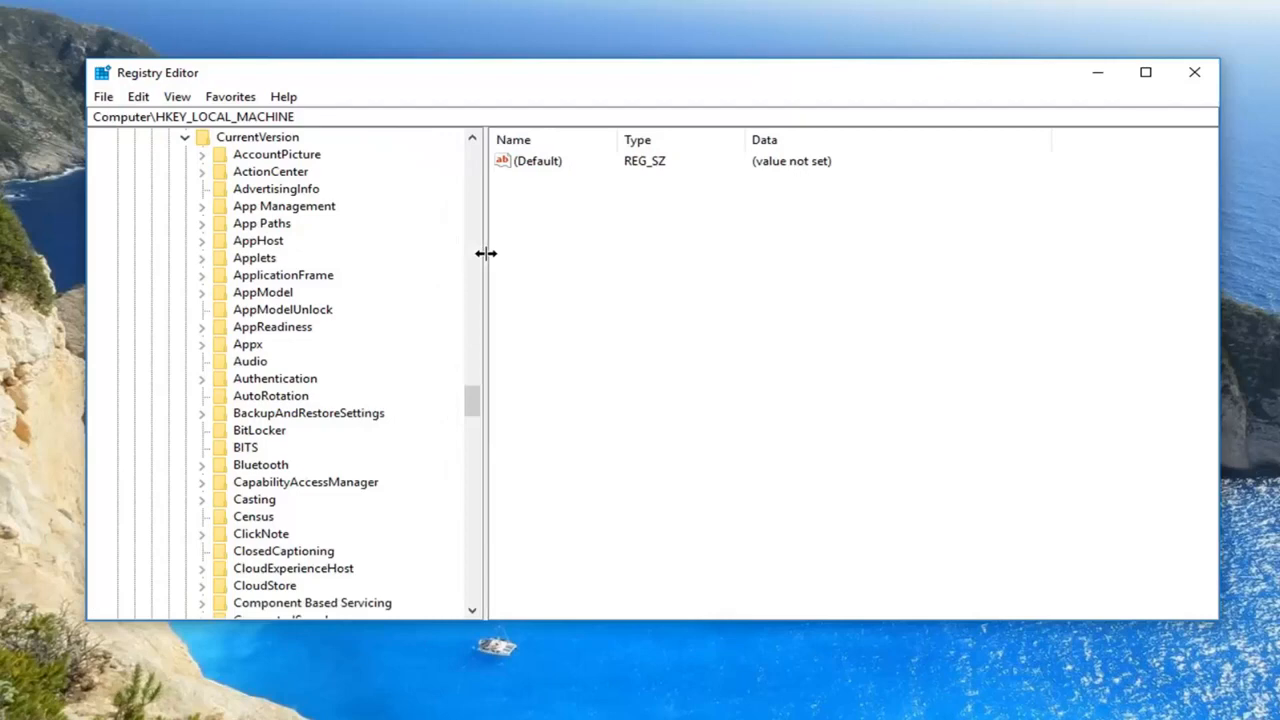
{"action": "mouse_move", "coordinate": [262, 258]}
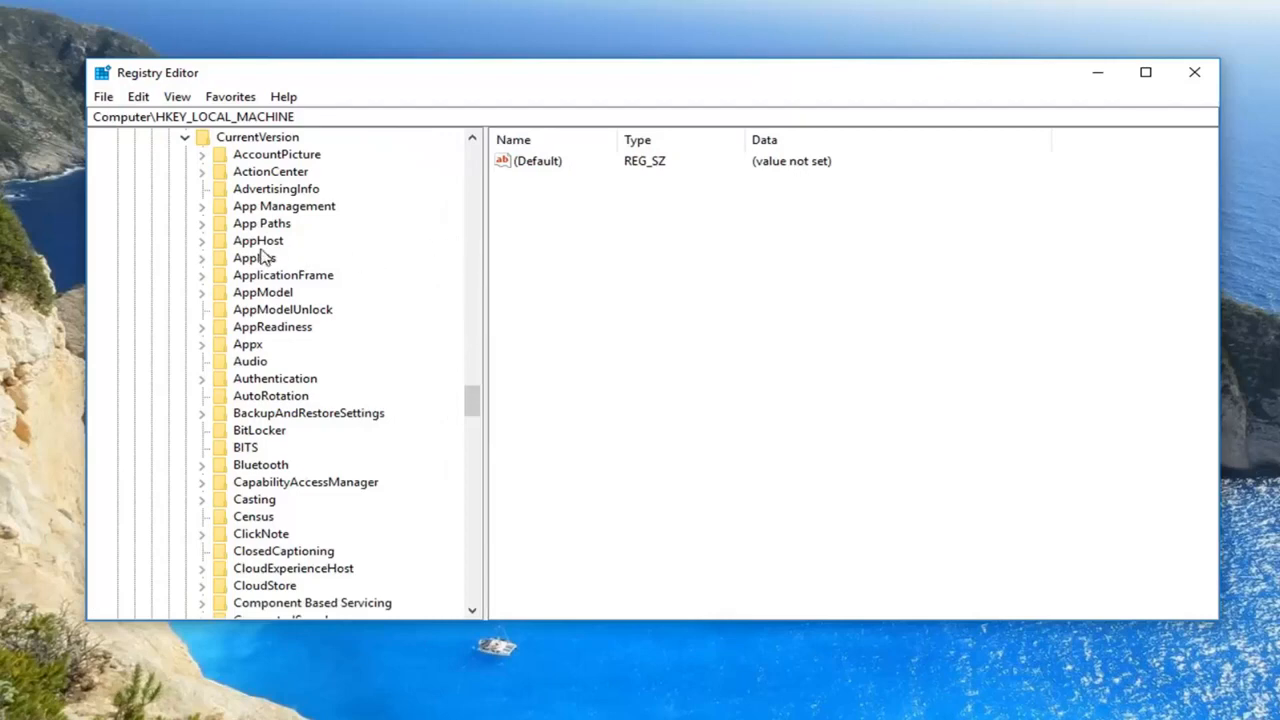
{"action": "scroll", "scroll_direction": "down", "scroll_amount": 3}
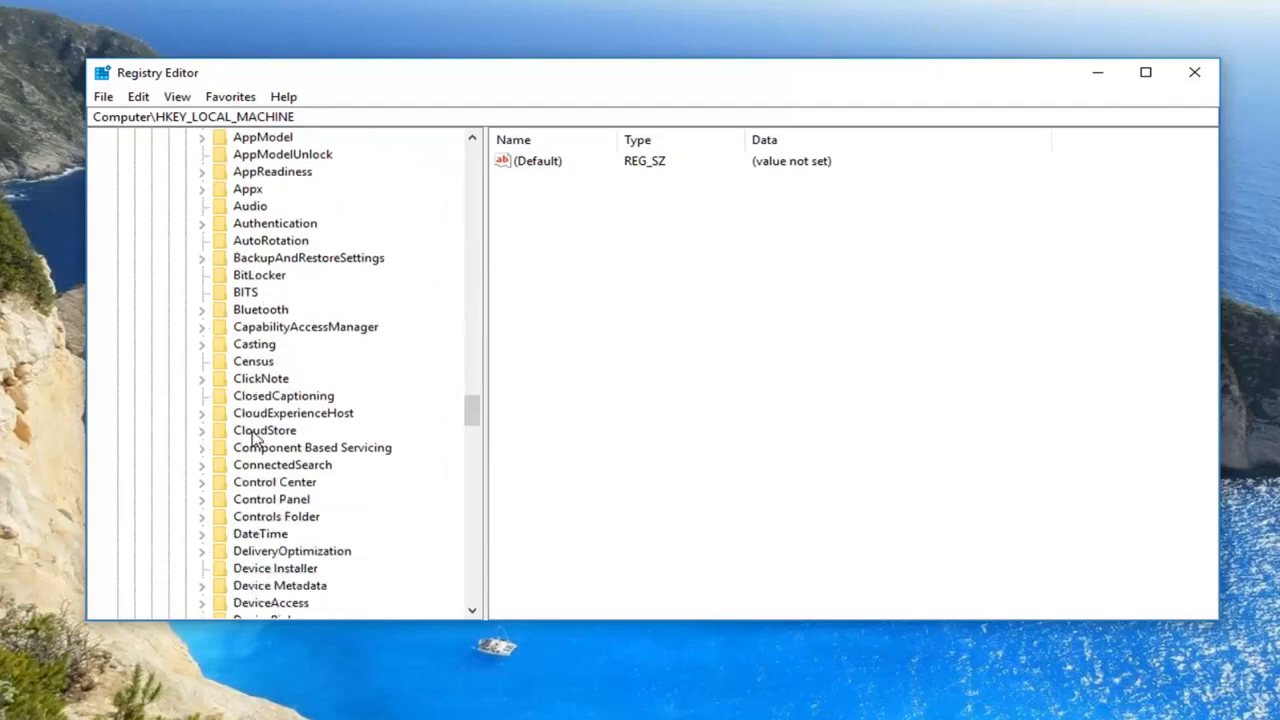
{"action": "left_click", "coordinate": [256, 447]}
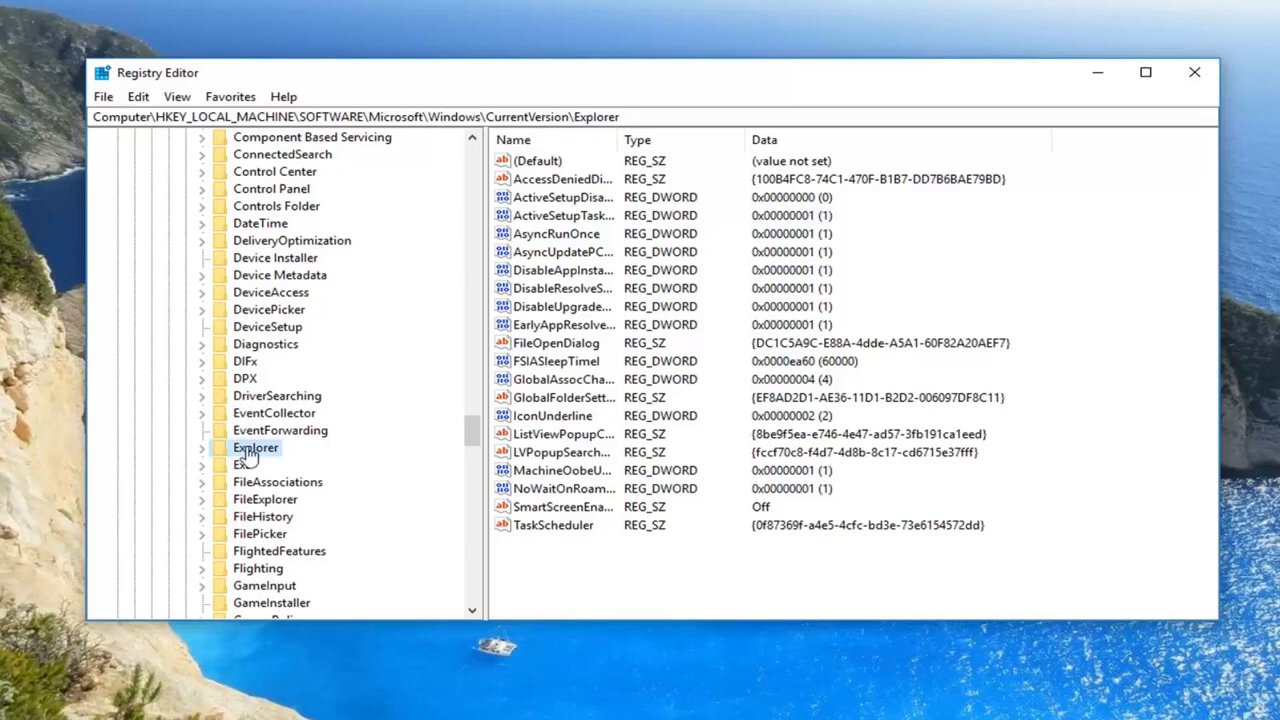
{"action": "mouse_move", "coordinate": [249, 456]}
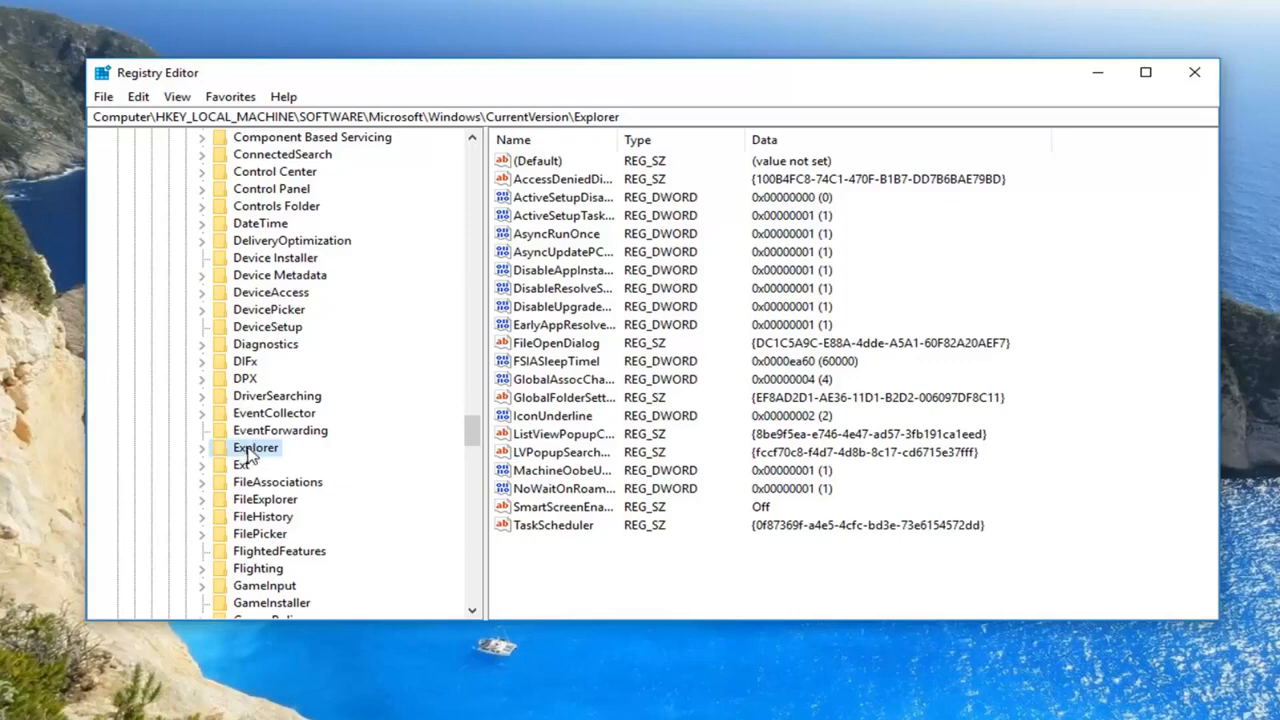
- Create a new string value under Explorer named 'Max Cached Icons'
{"action": "right_click", "coordinate": [255, 447]}
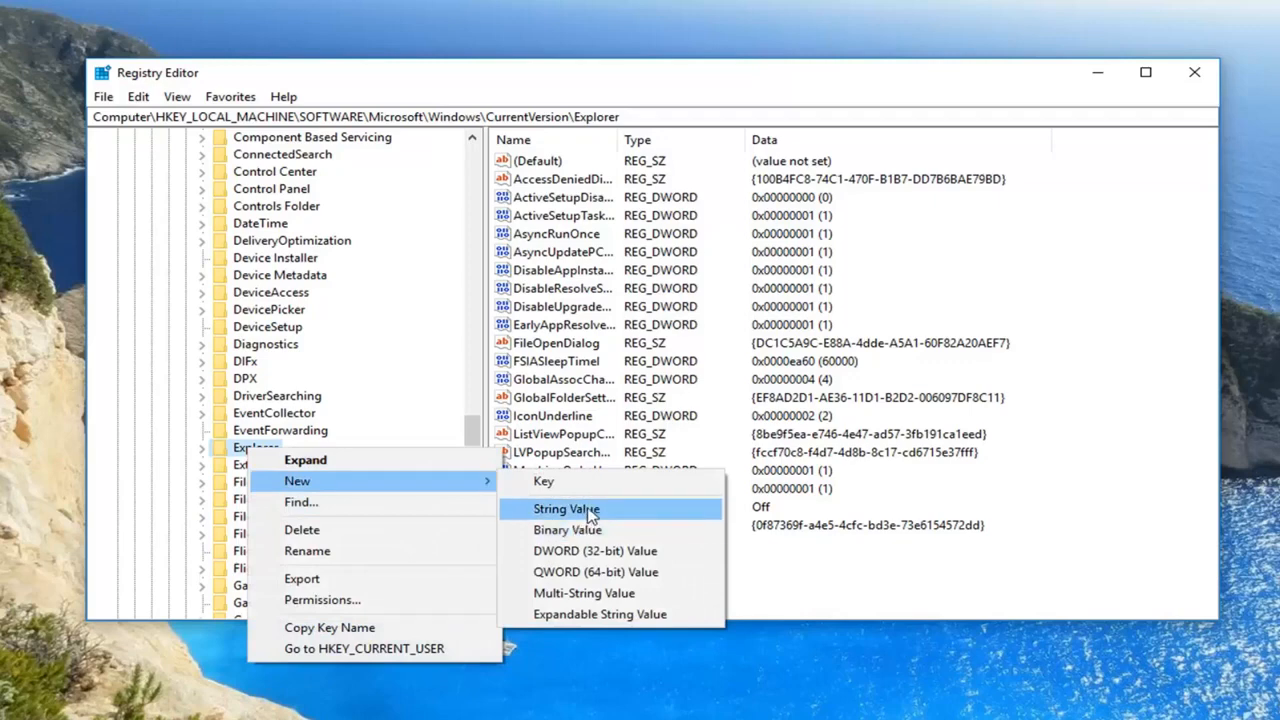
{"action": "left_click", "coordinate": [567, 508]}
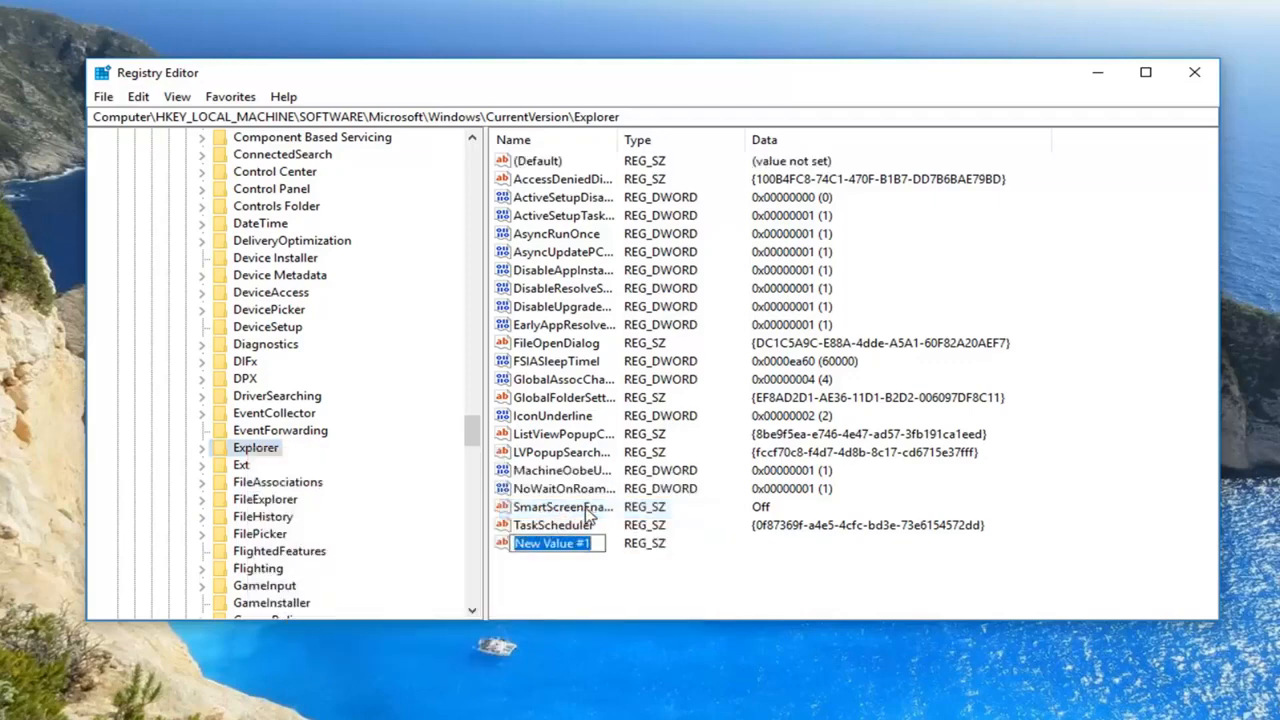
{"action": "type", "text": "Max Cached Icons"}
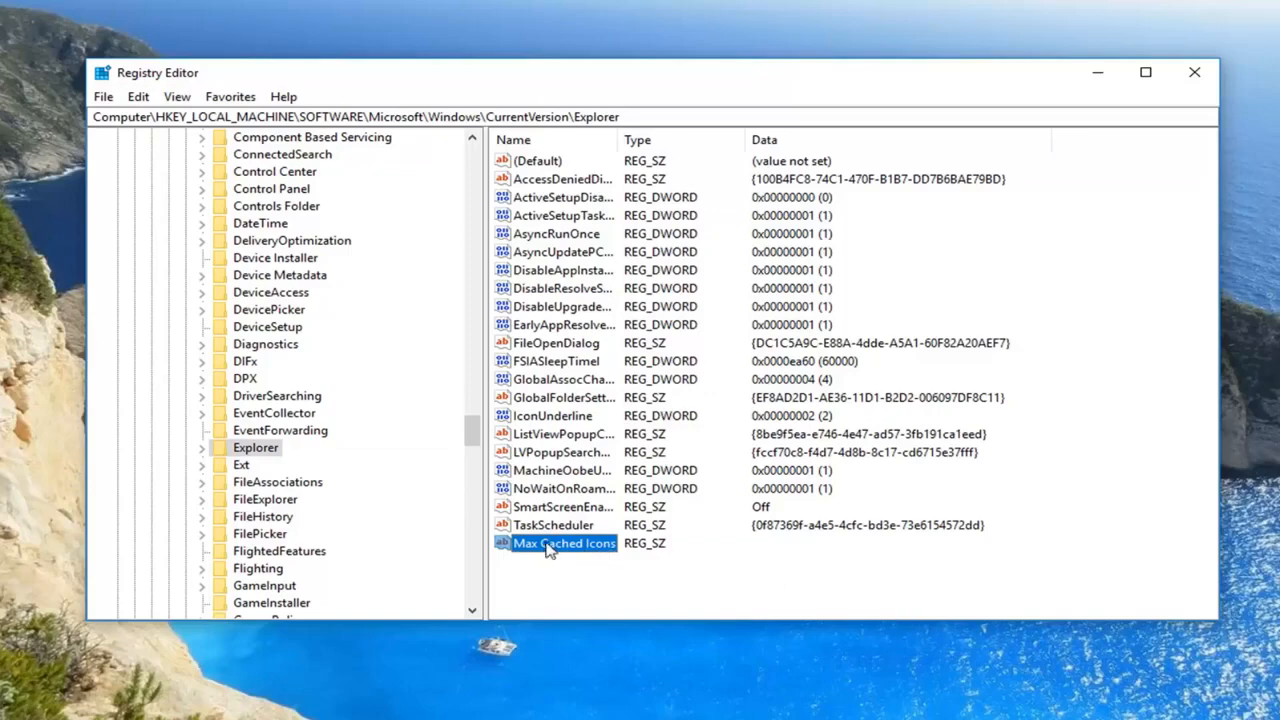
- Enter 4096 as the value data for Max Cached Icons
{"action": "double_click", "coordinate": [563, 543]}
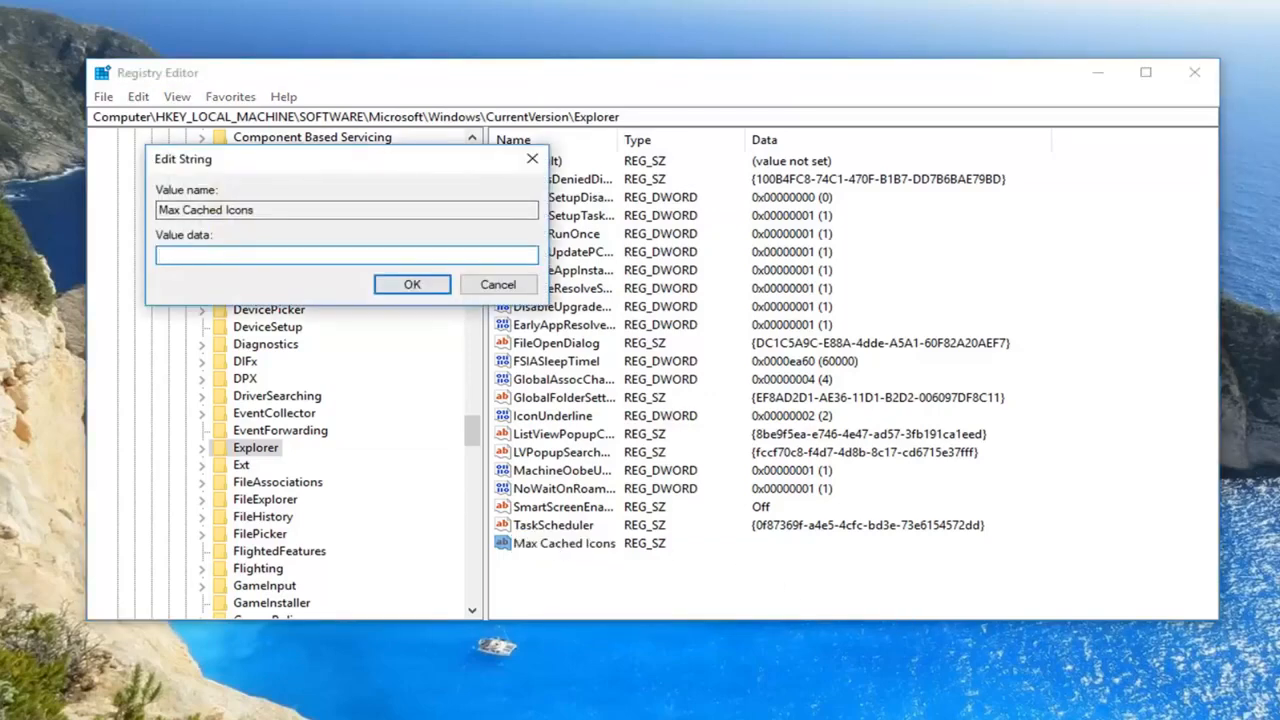
{"action": "left_click", "coordinate": [345, 254]}
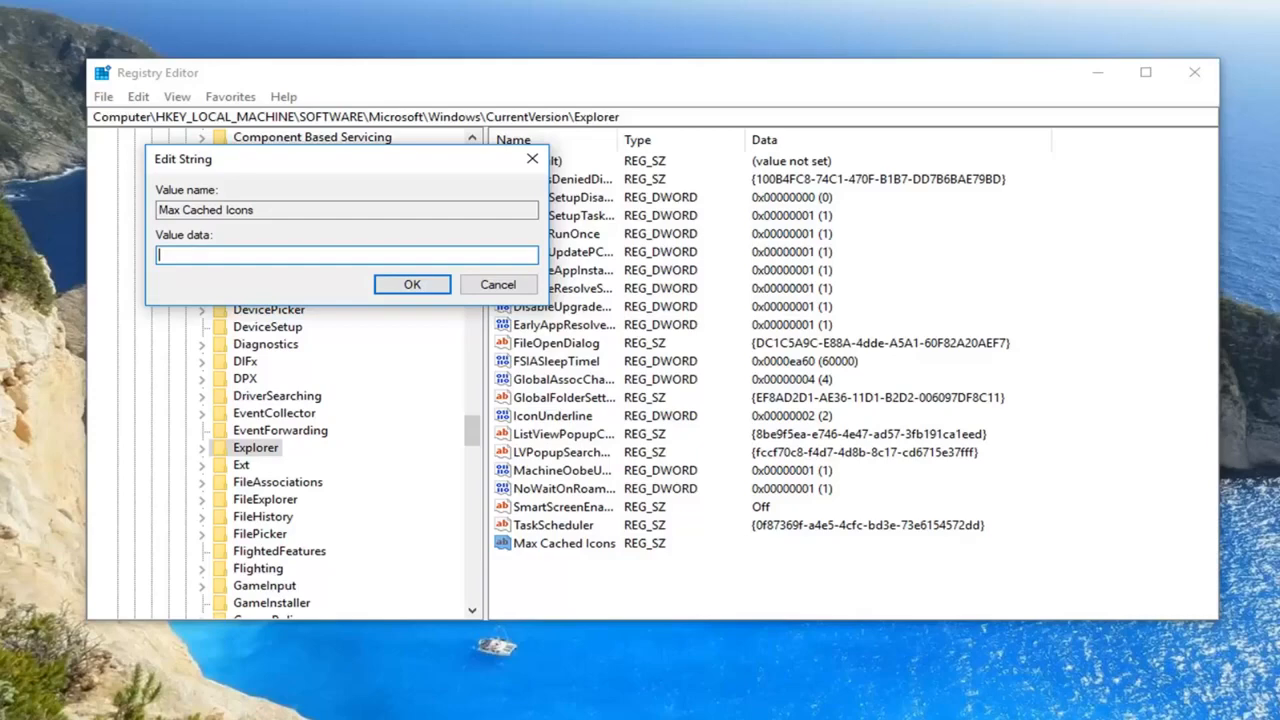
{"action": "type", "text": "4096"}
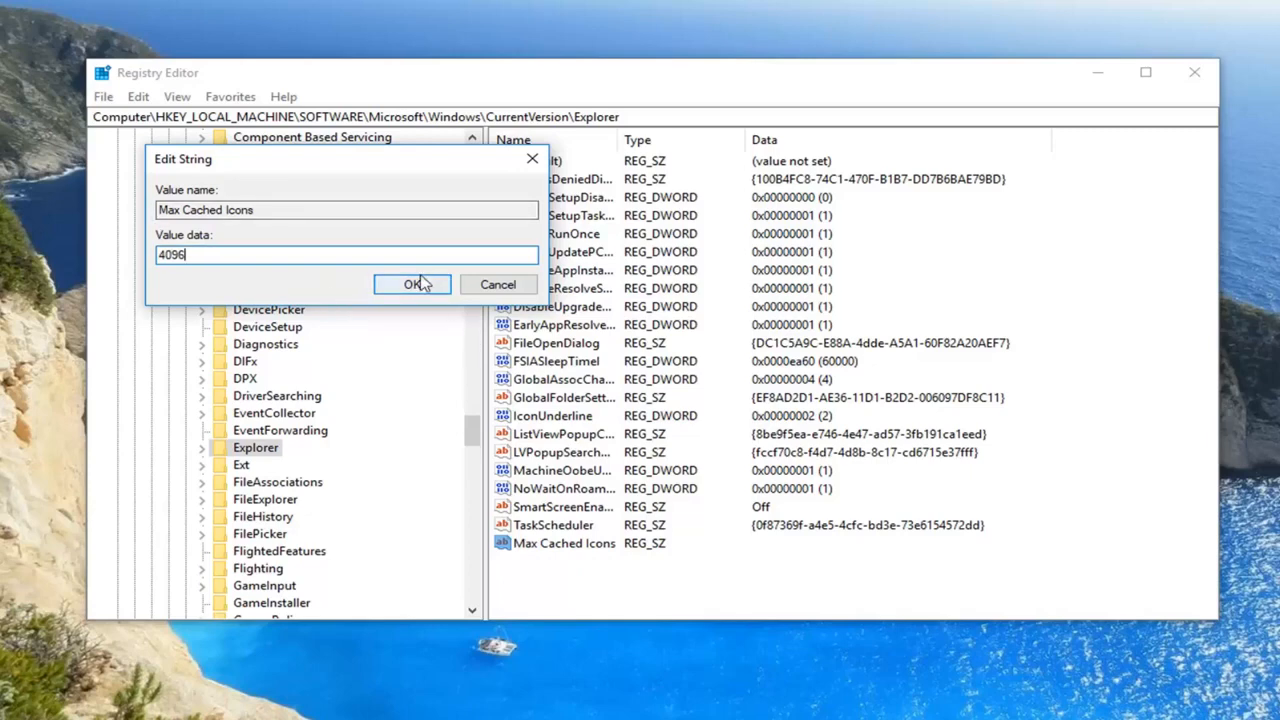
{"action": "left_click", "coordinate": [412, 284]}
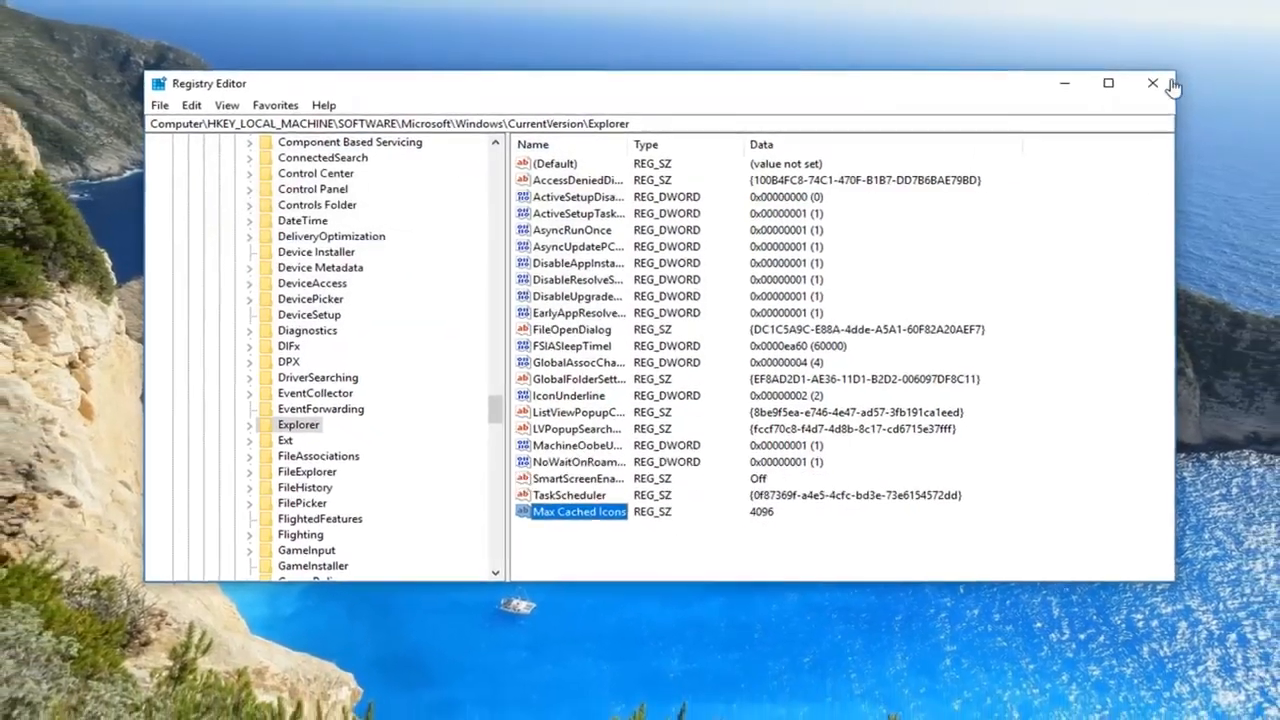
- Close the Registry Editor window
{"action": "left_click", "coordinate": [1152, 83]}
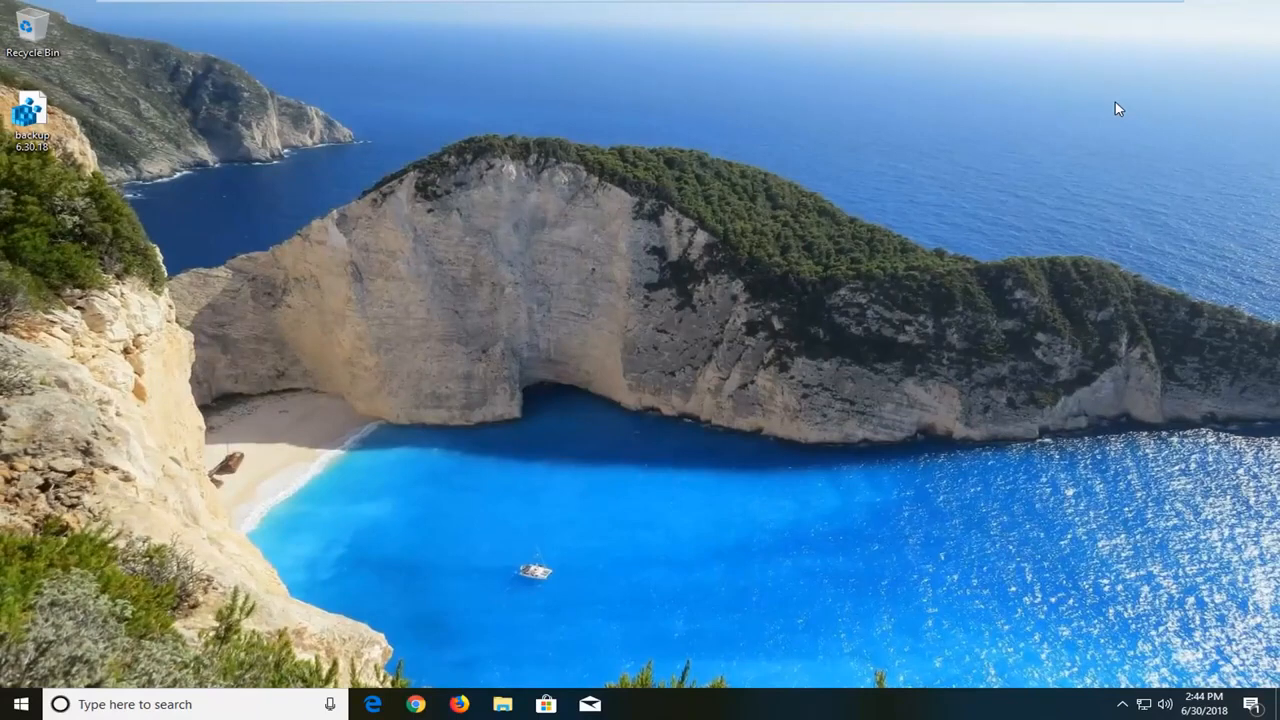
{"action": "mouse_move", "coordinate": [1193, 53]}
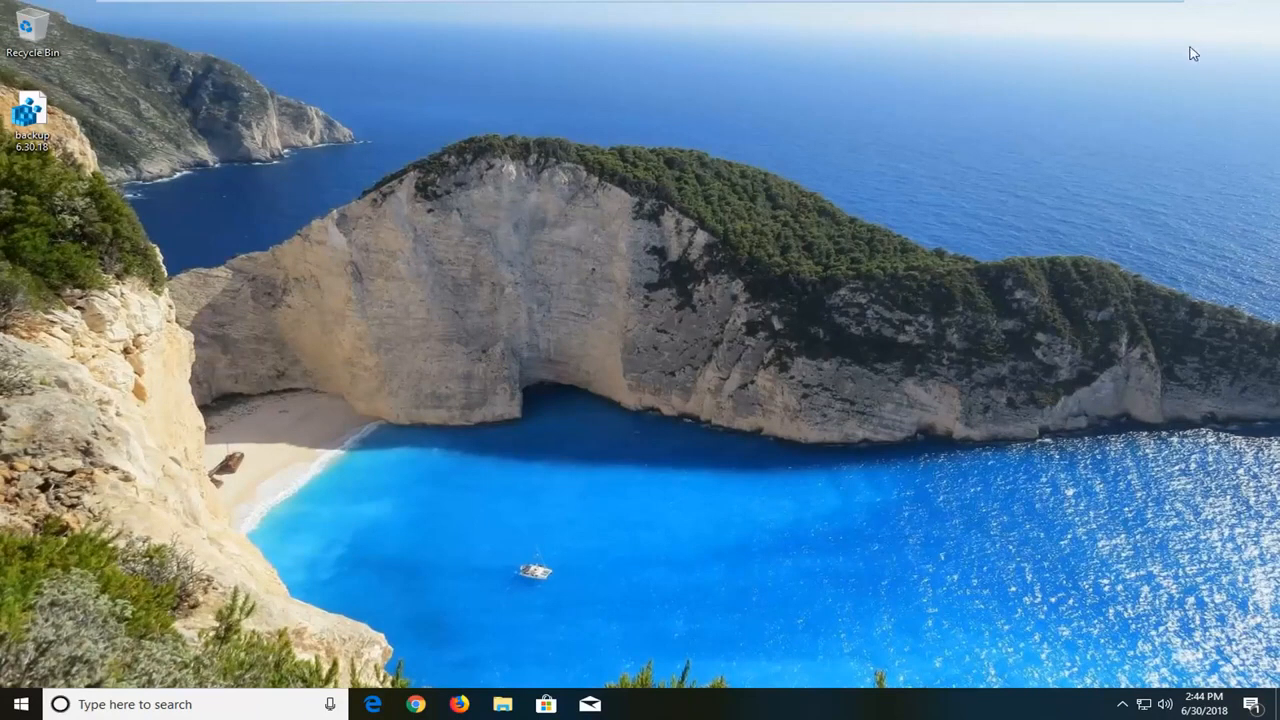